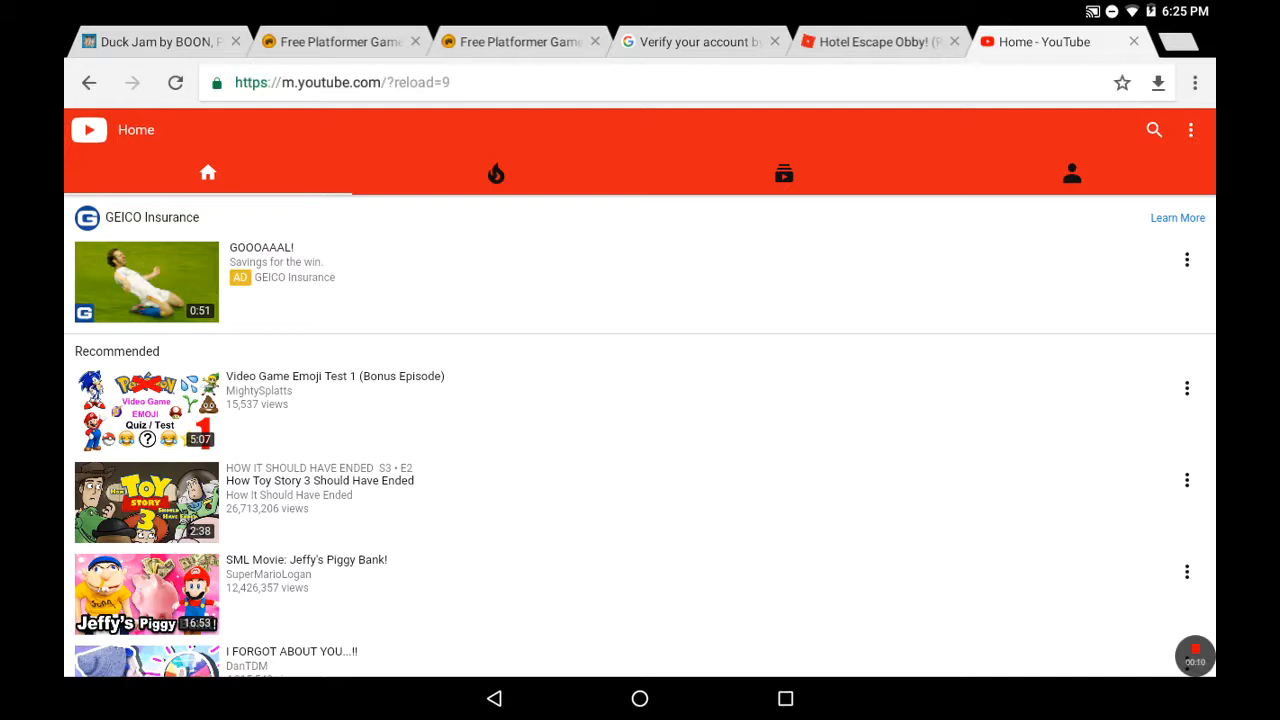
- From the account menu, start creating a new channel to reach the Brand Account form
click(1072, 172)
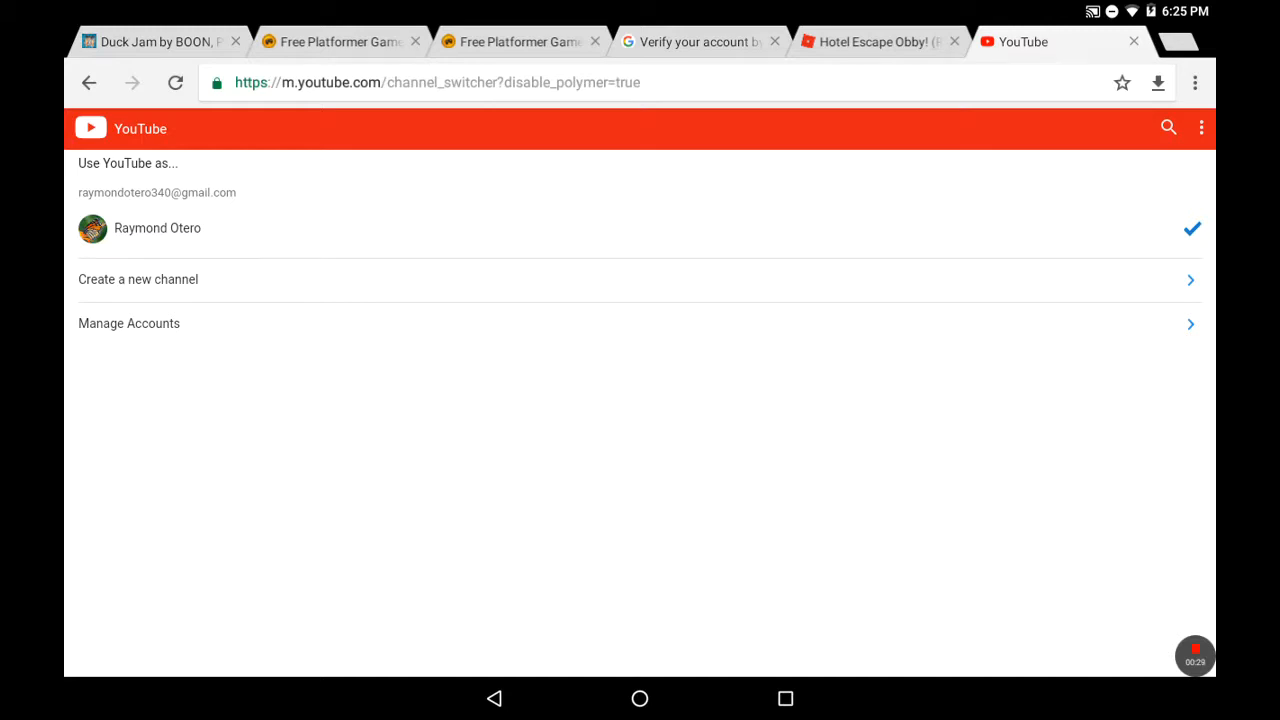
click(138, 280)
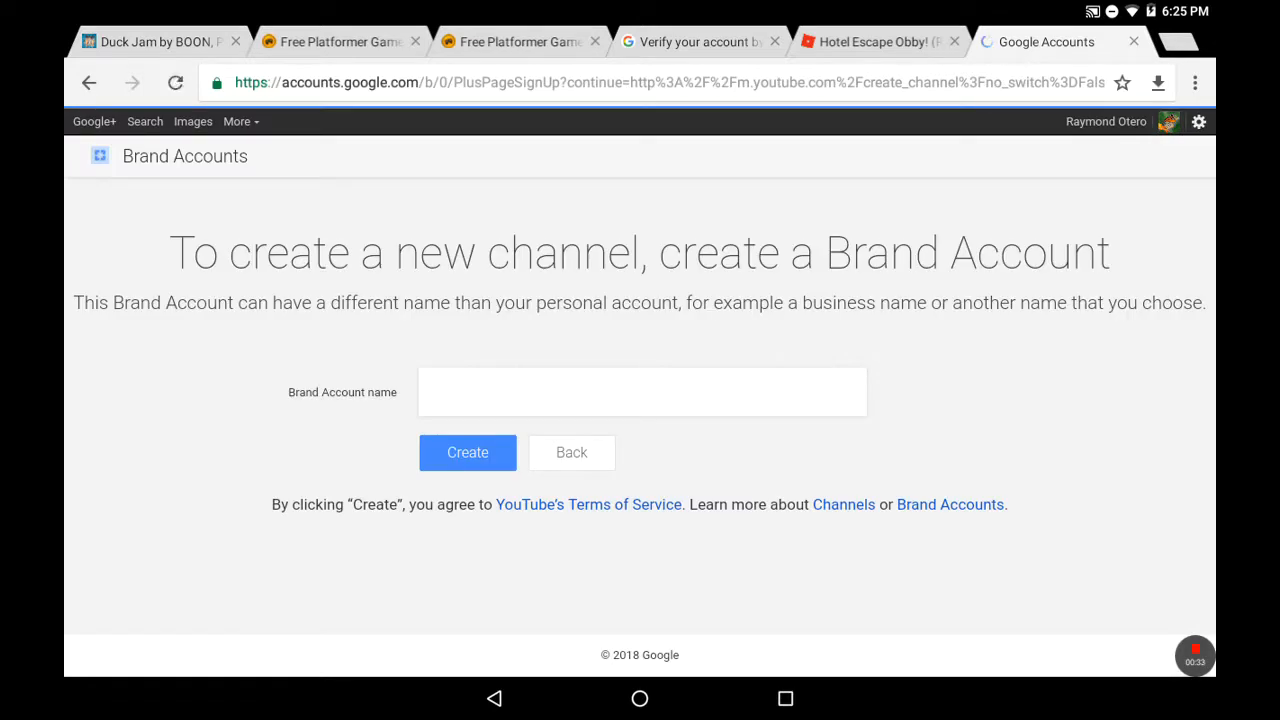
- Enter 'Other stuff' as the Brand Account name and dismiss the keyboard
click(644, 392)
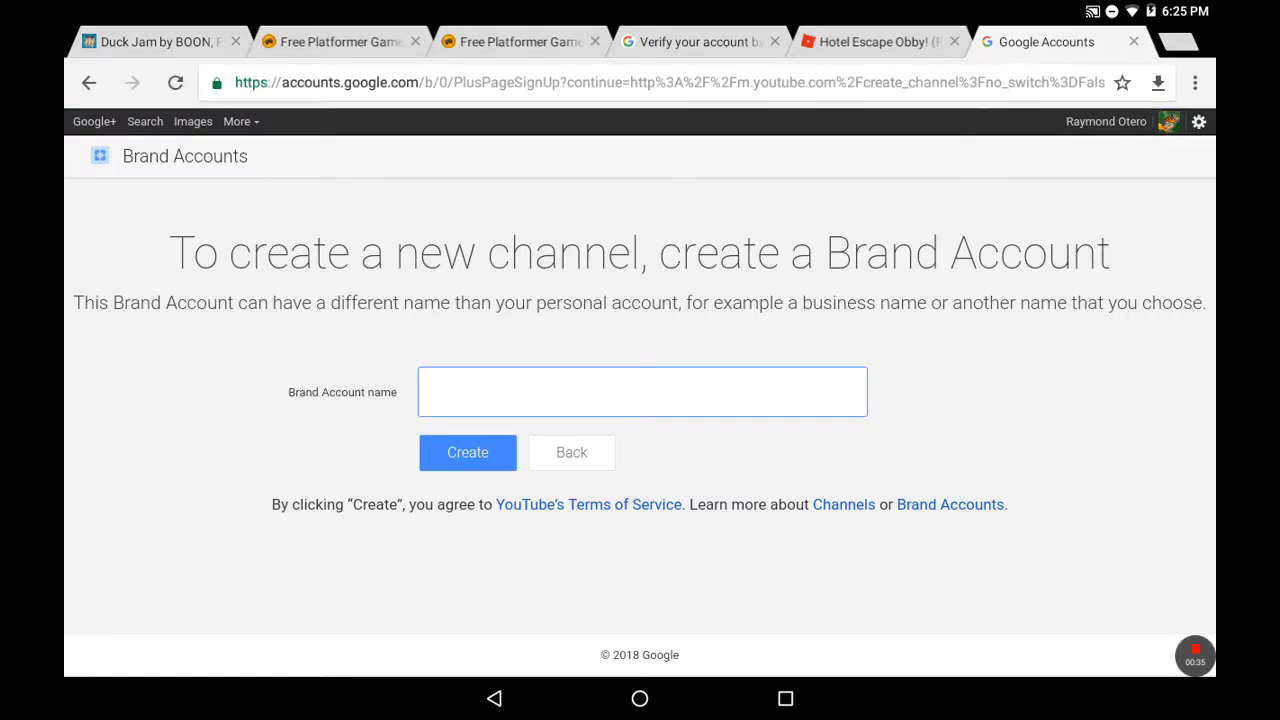
click(642, 390)
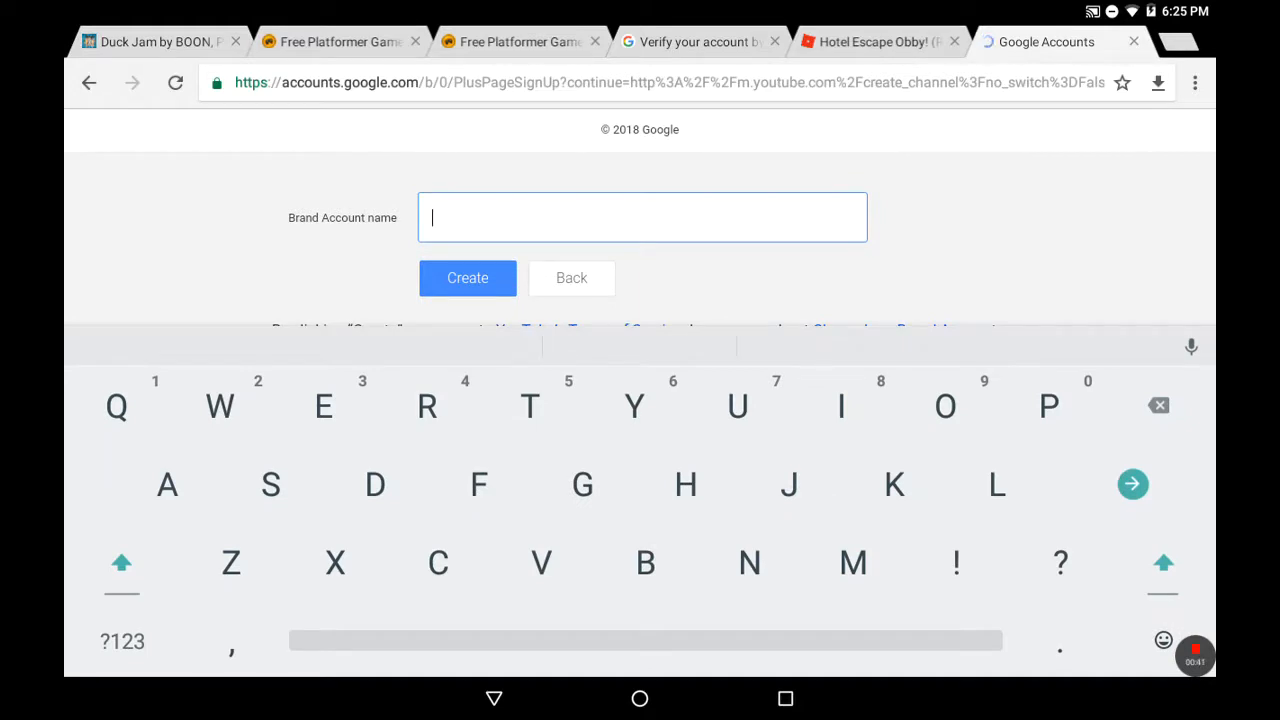
text(Other)
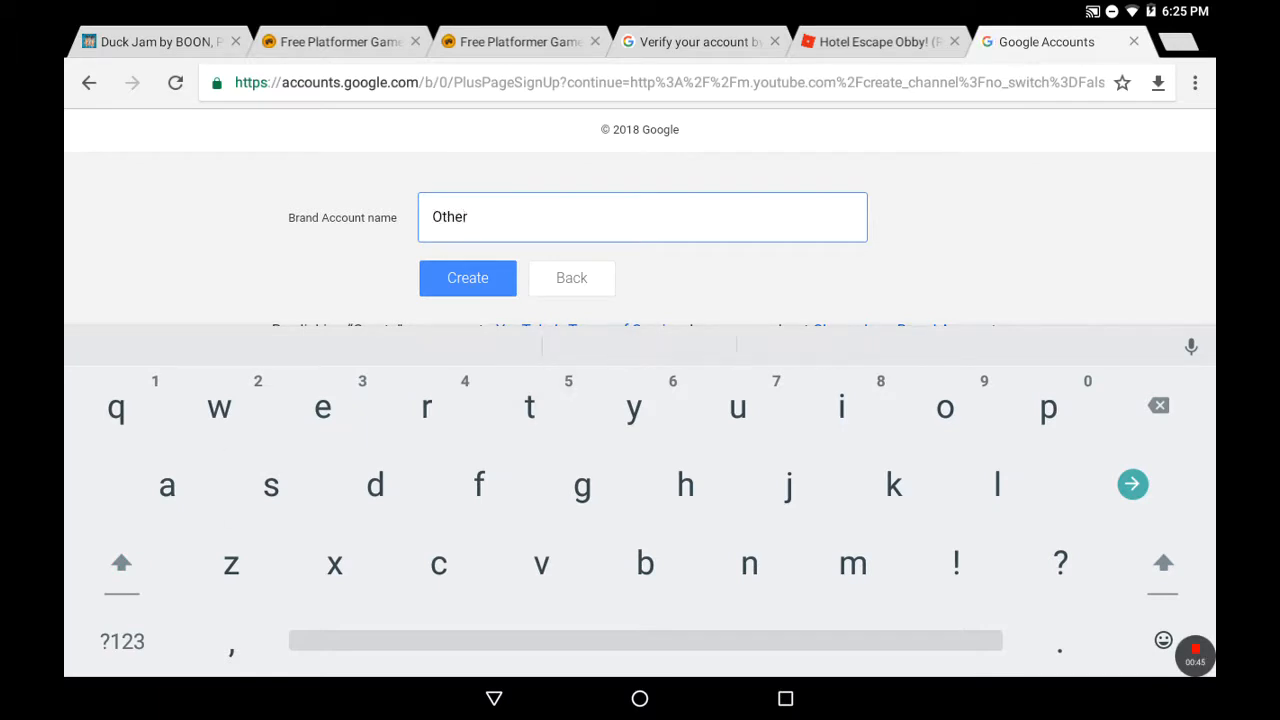
text(stu)
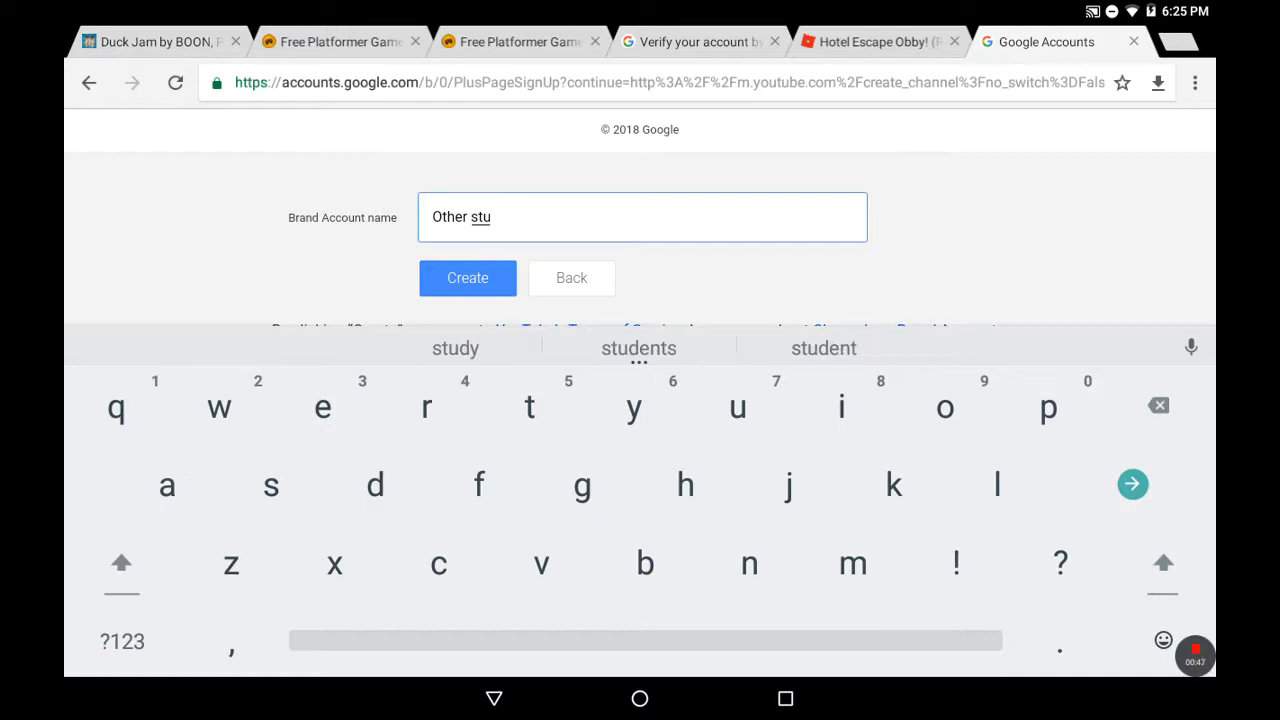
text(ff)
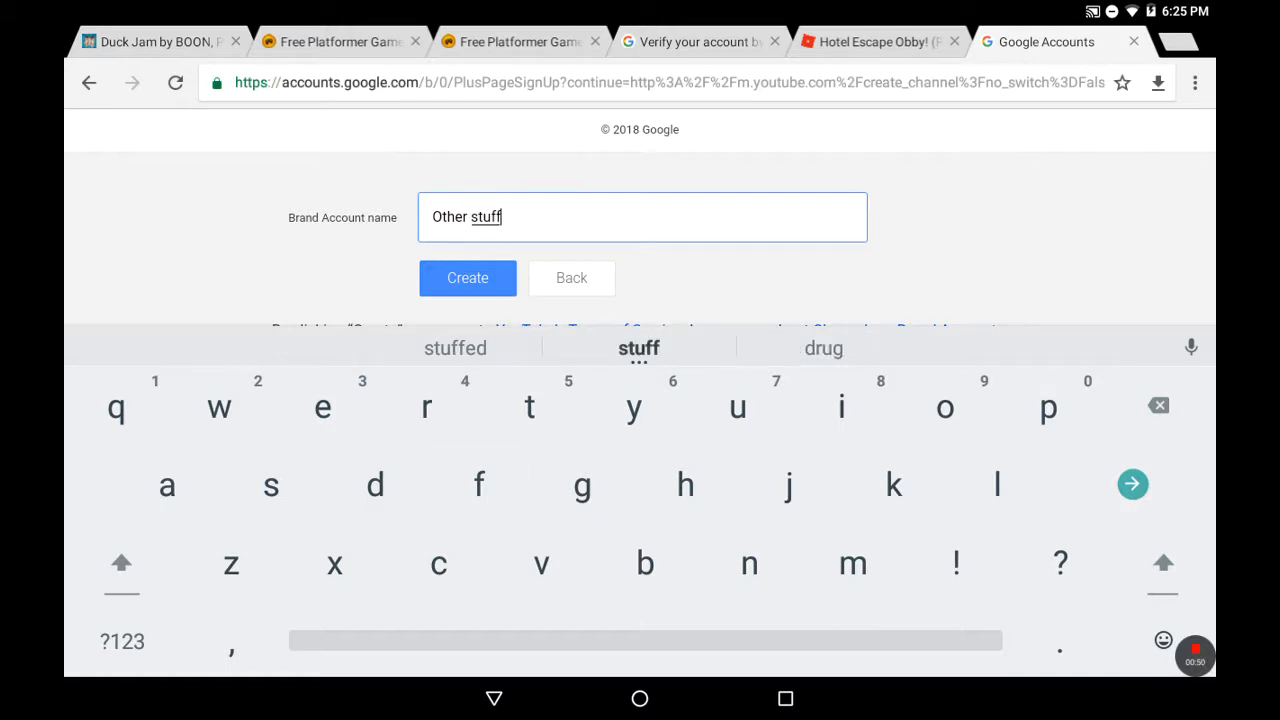
click(468, 278)
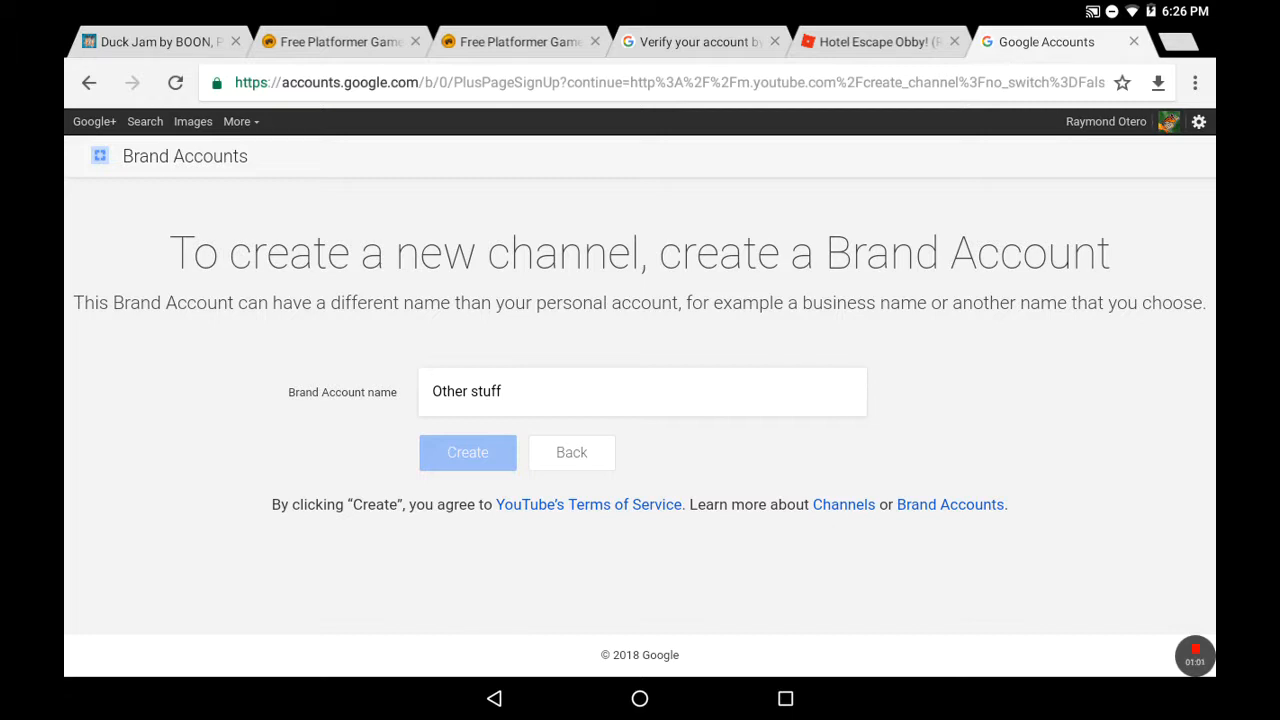
- Create the 'Other stuff' Brand Account so YouTube reports the channel is ready
click(468, 452)
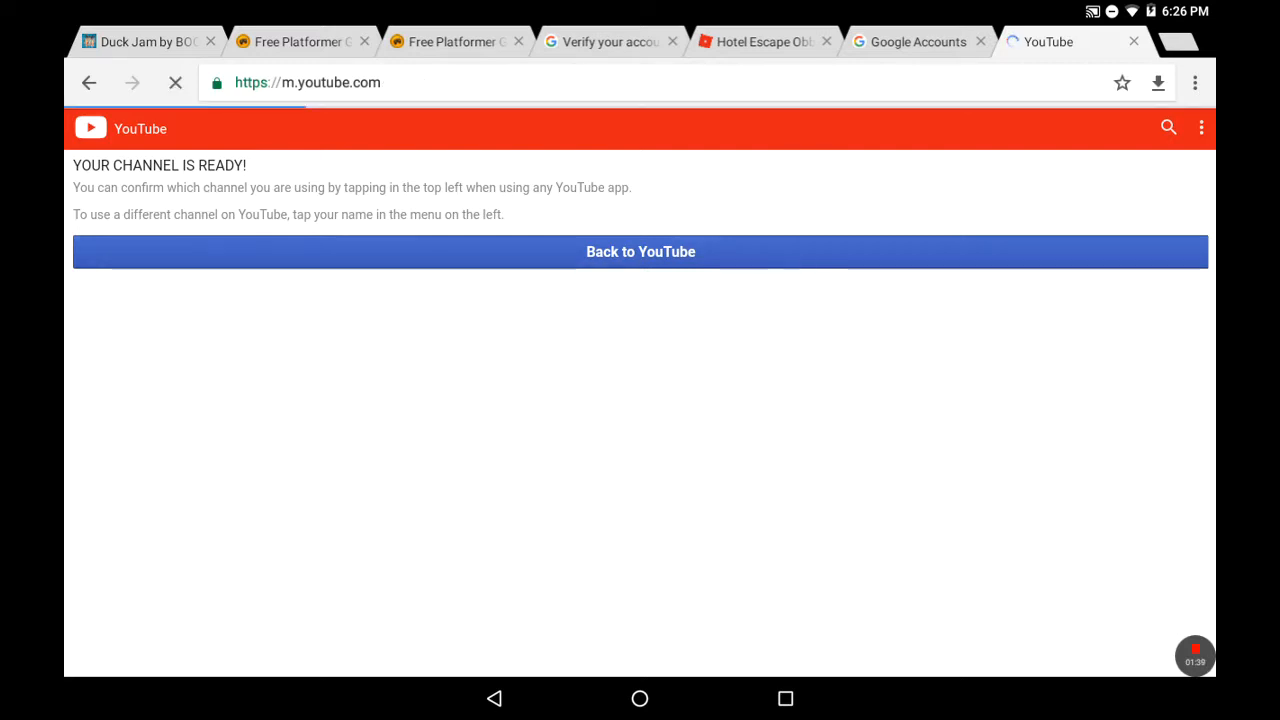
- Return to the YouTube home feed, then leave Chrome for the Android home screen
click(640, 252)
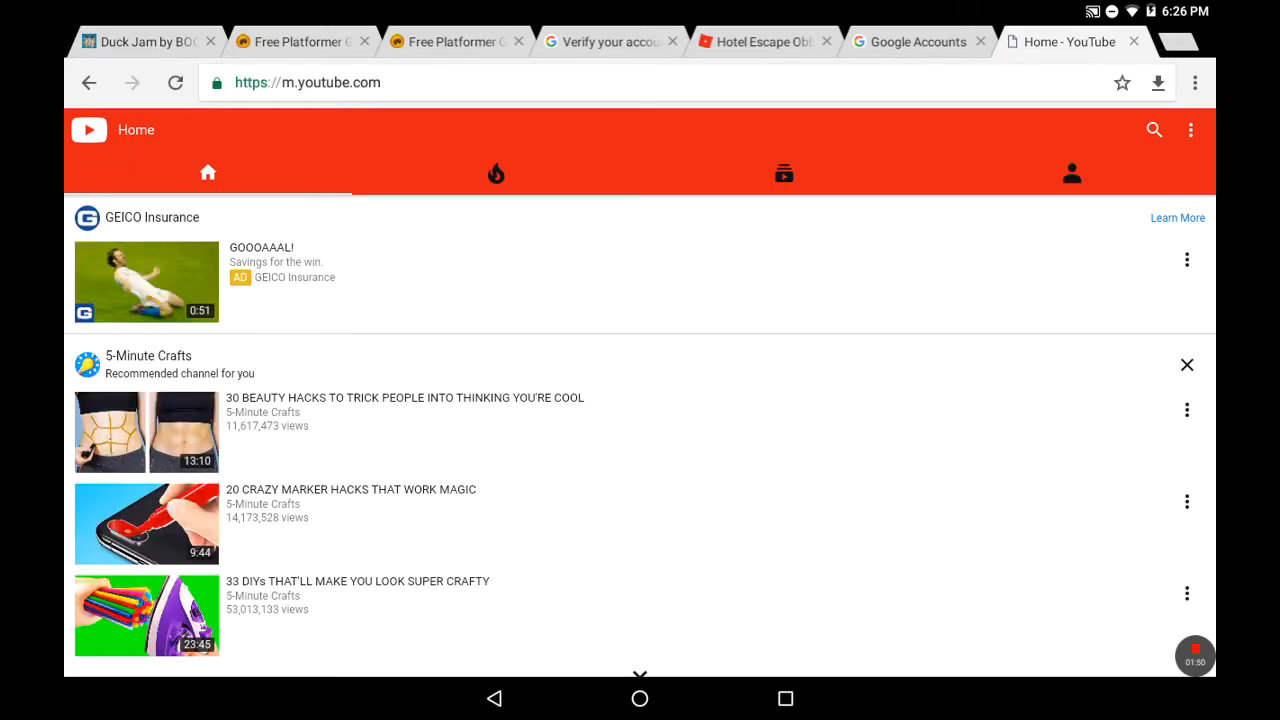
scroll(down, 3)
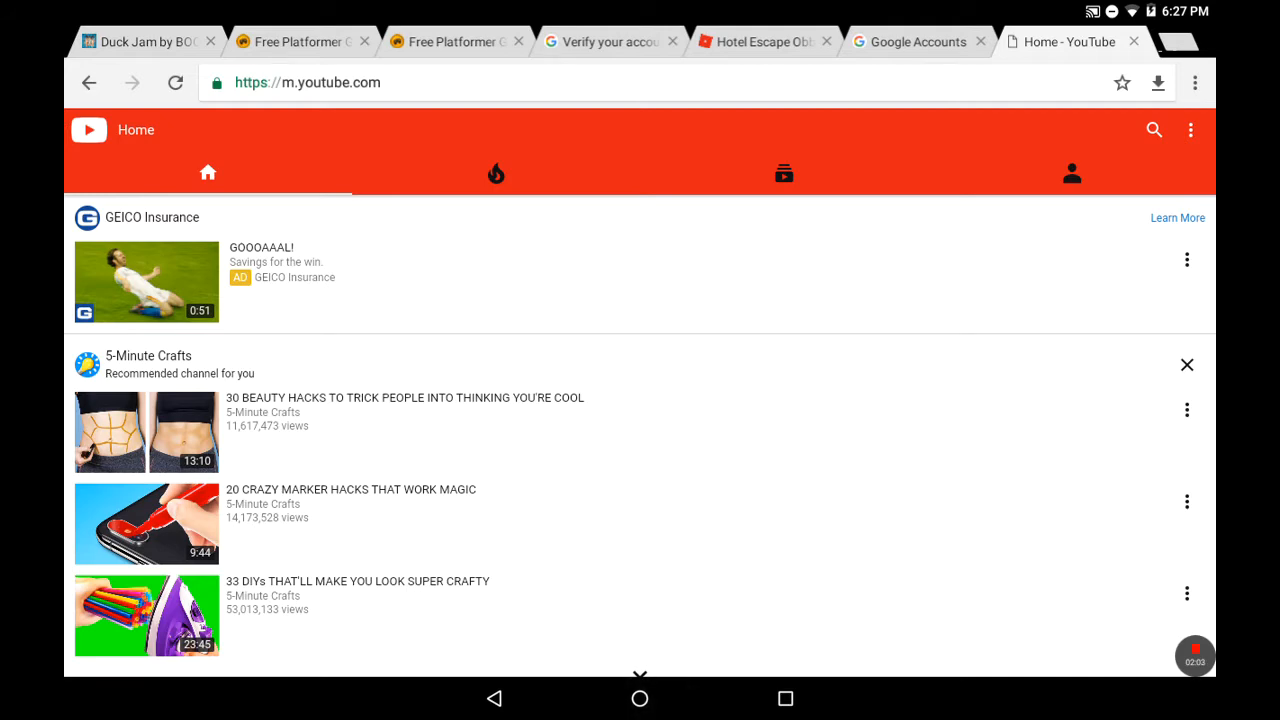
click(640, 700)
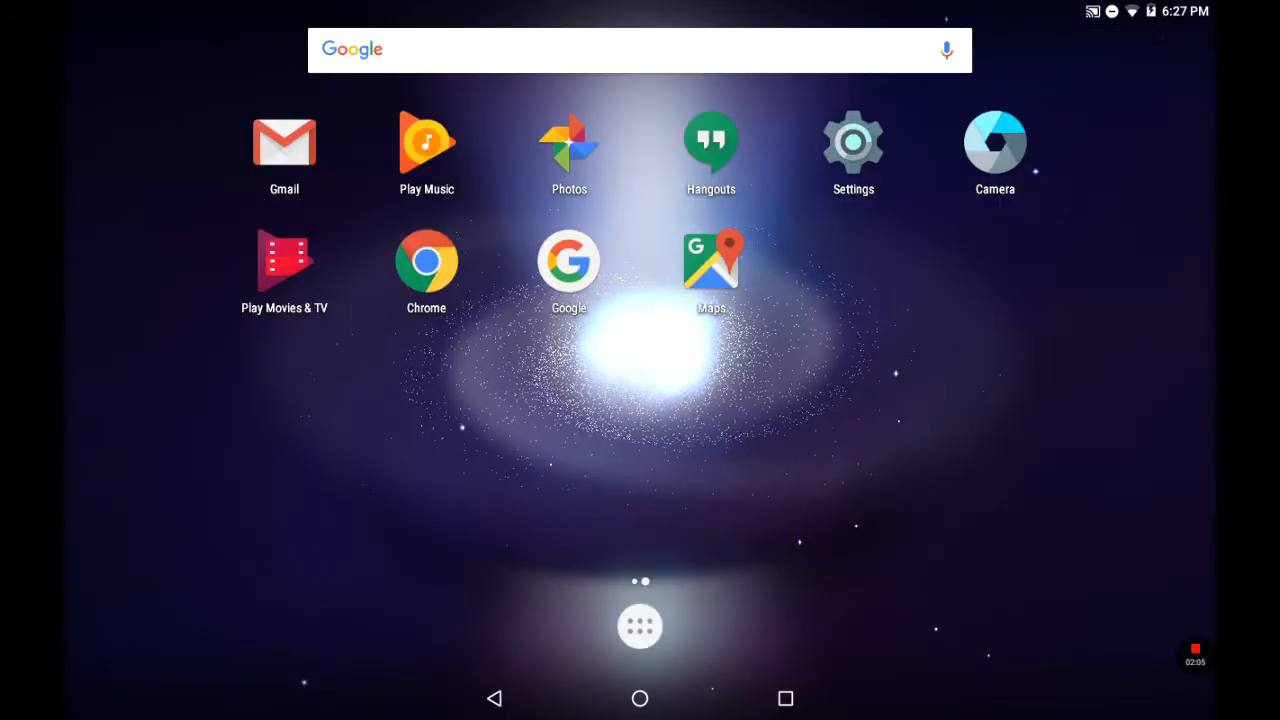